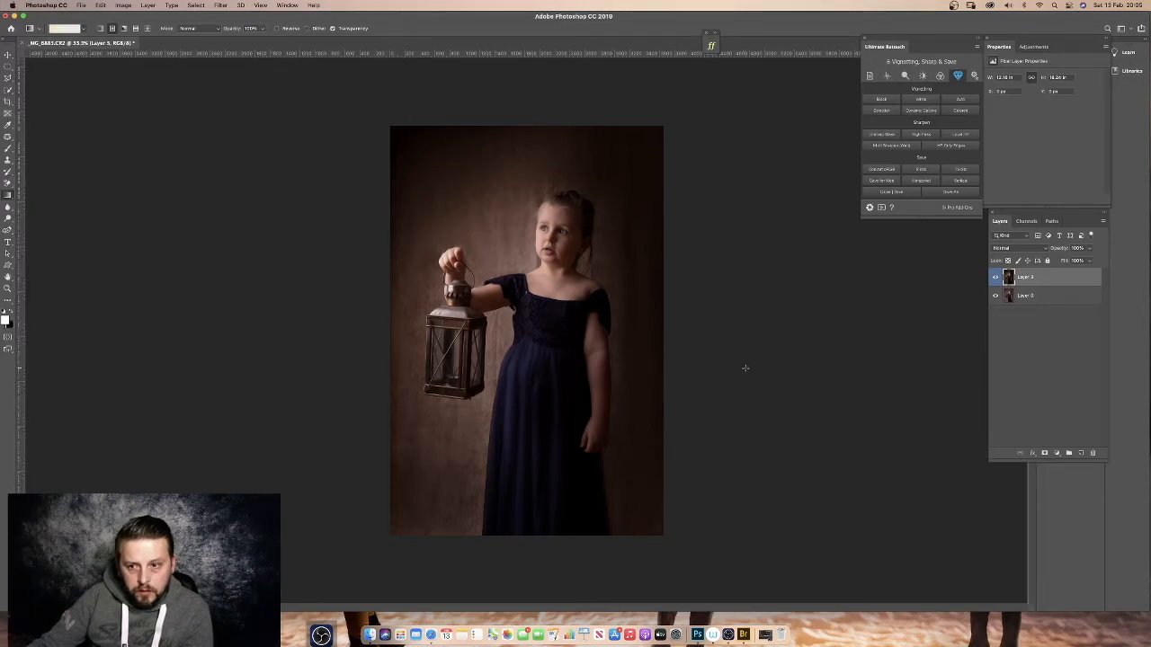
mouse_move(748, 373)
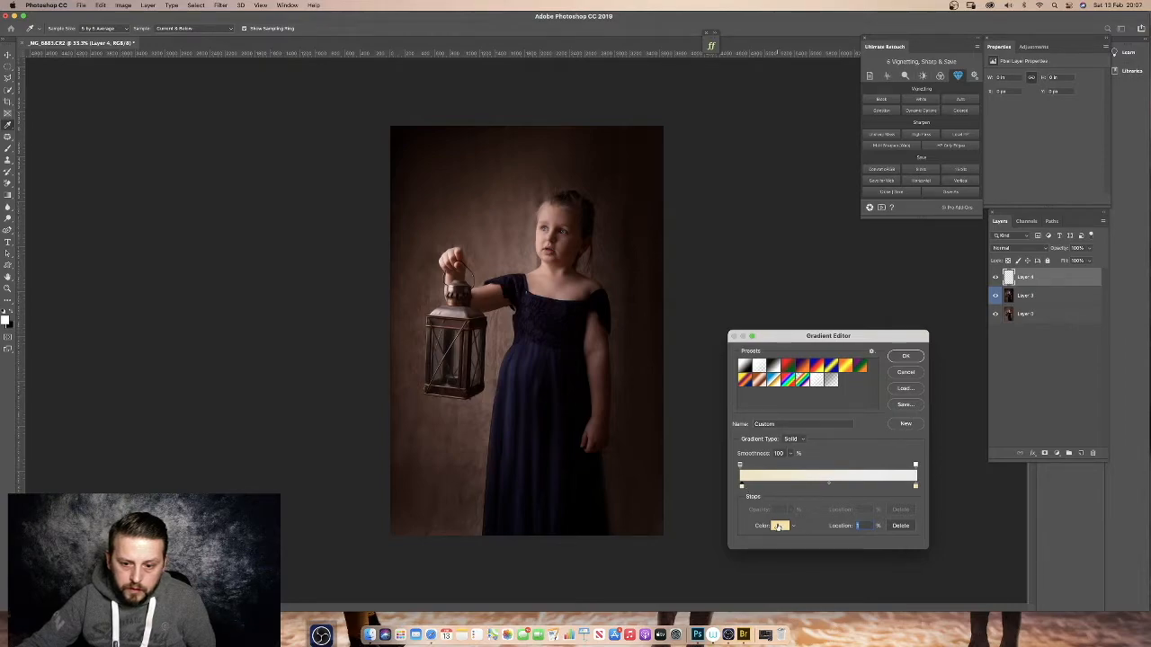
Define a custom gradient running from warm yellow to white in the Gradient Editor
click(779, 525)
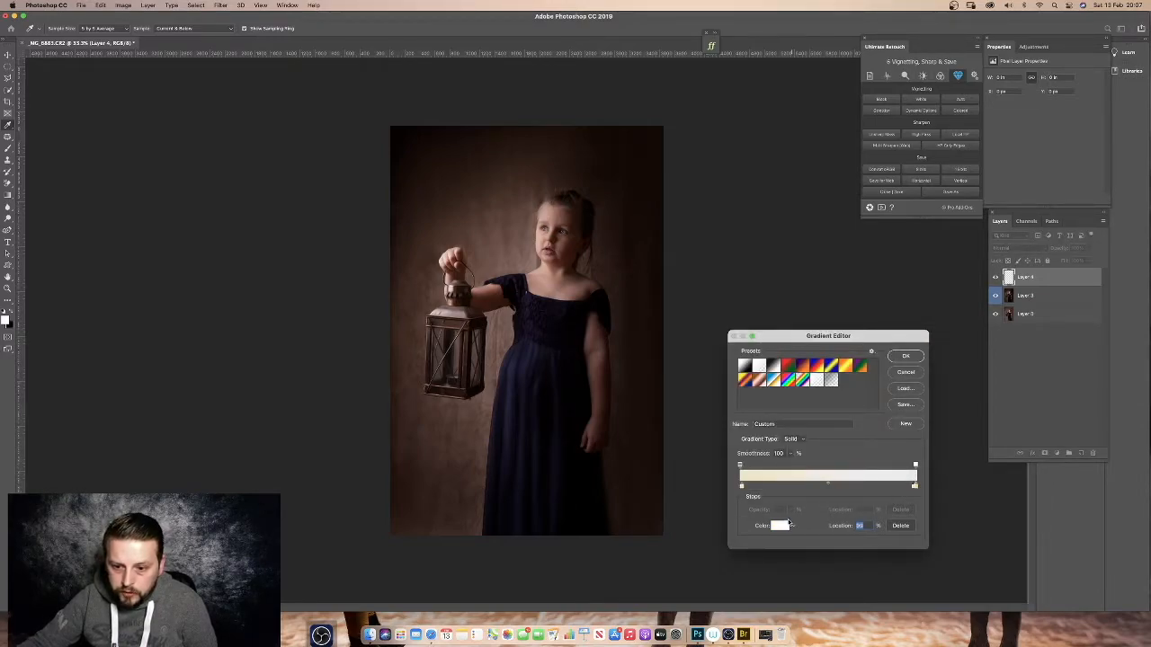
click(779, 526)
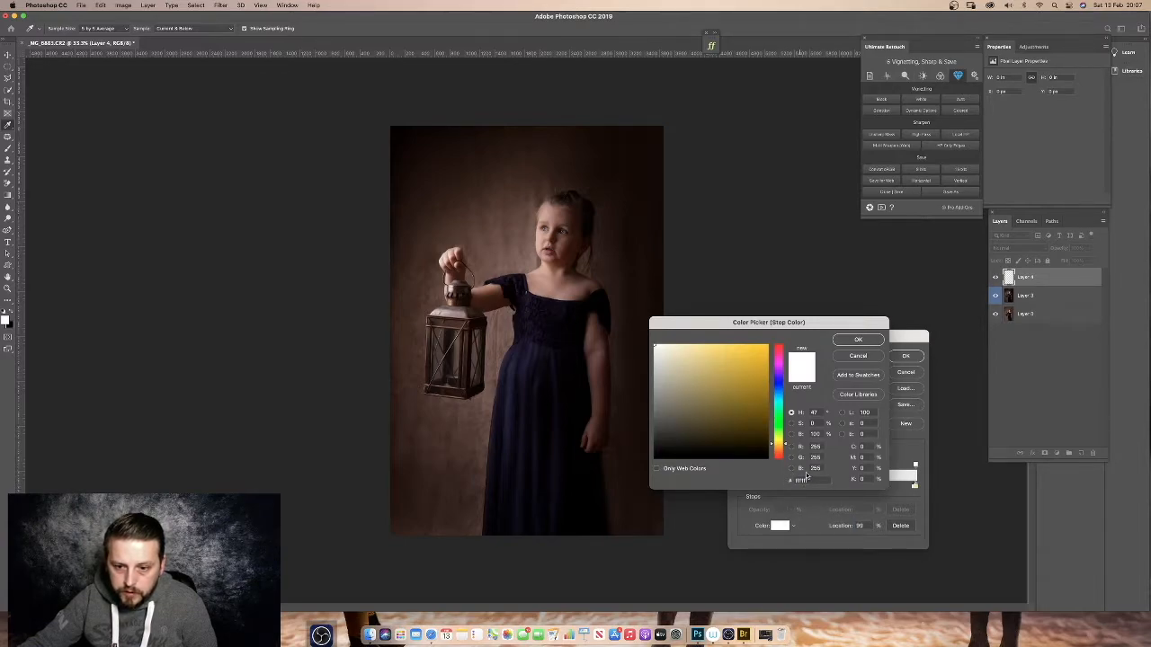
click(858, 340)
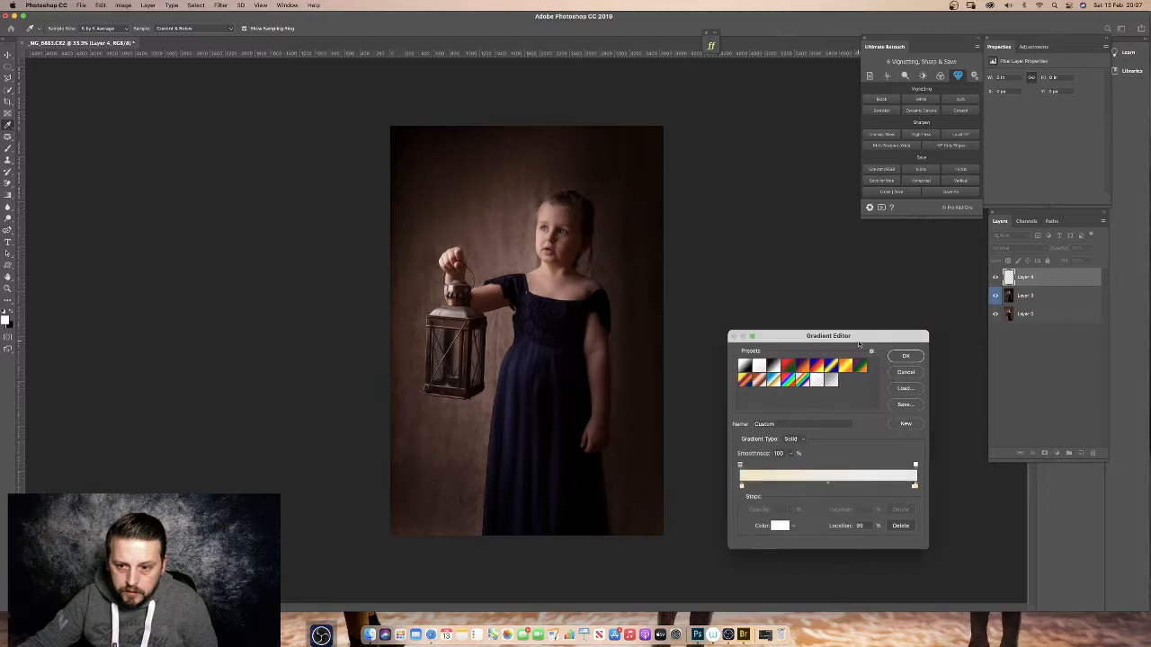
click(906, 356)
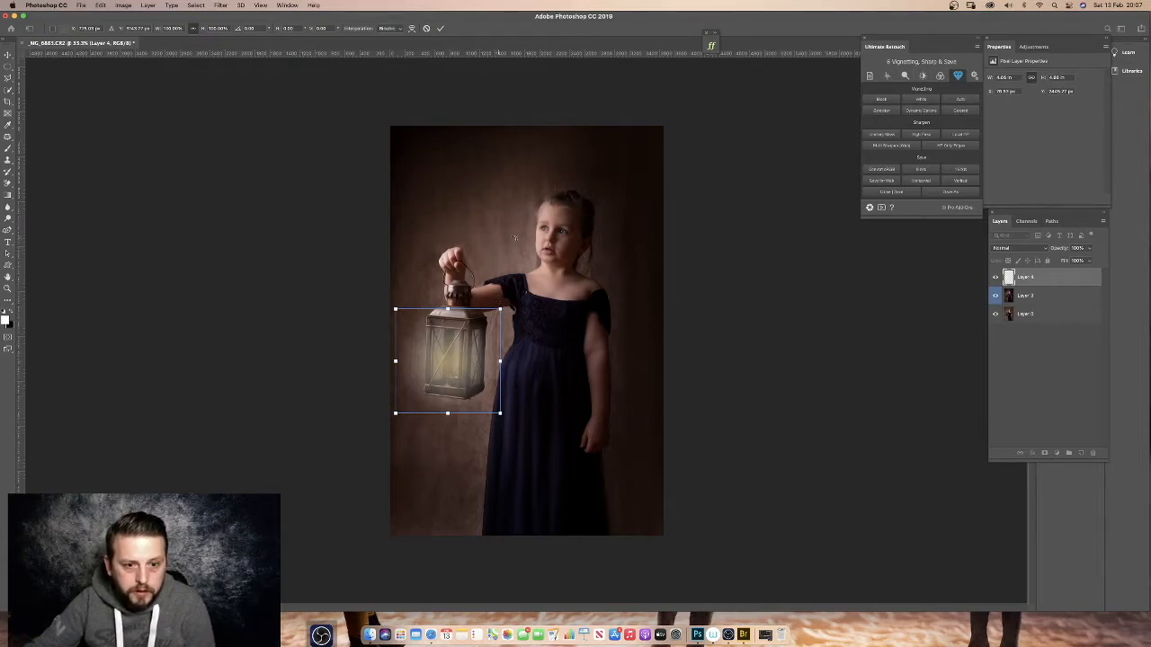
Scale the radial glow with Free Transform to fit over the lantern body
drag(447, 359, 467, 364)
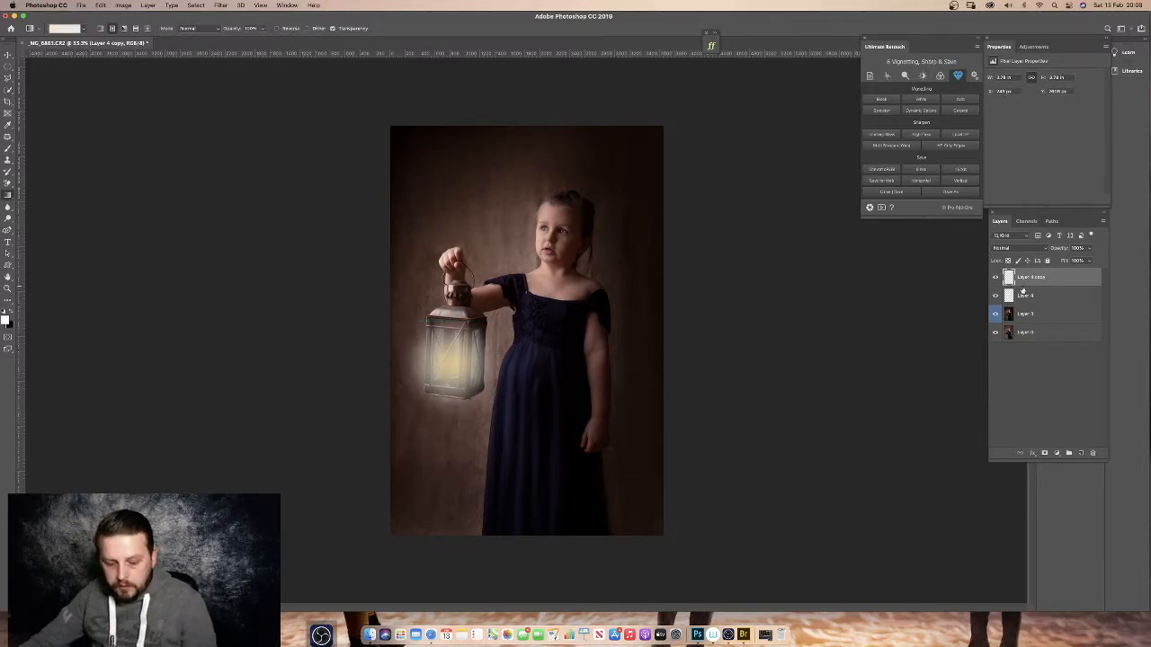
Select both glow layers, group them as Group 1, and check the group's blend mode
click(1034, 295)
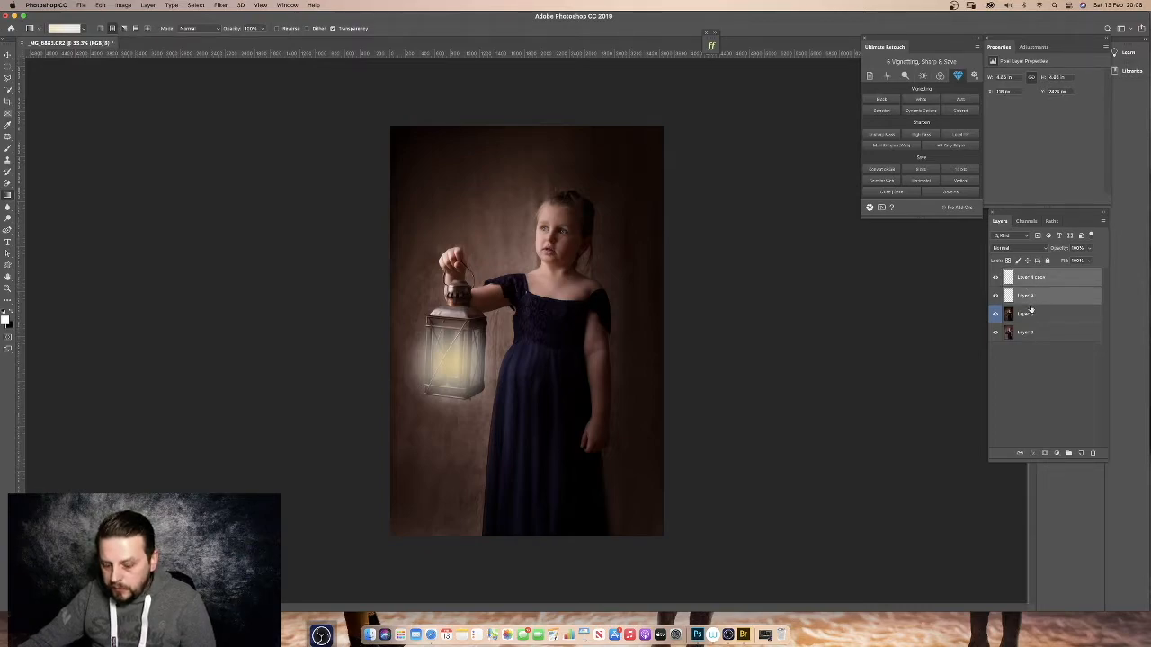
click(1035, 314)
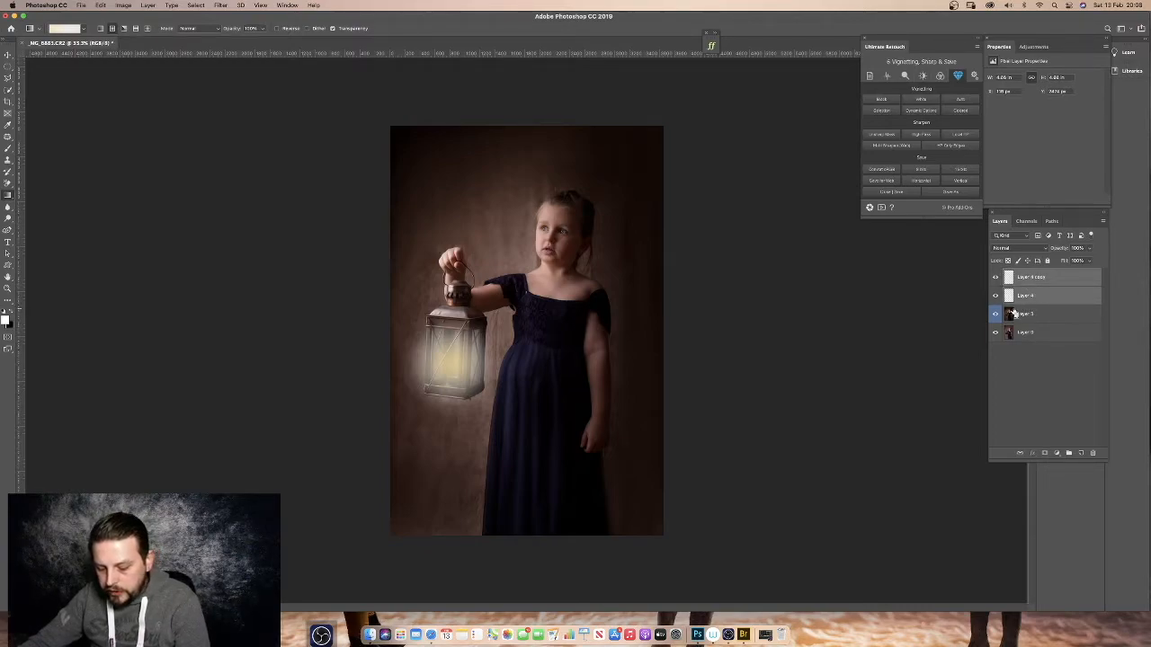
click(1020, 248)
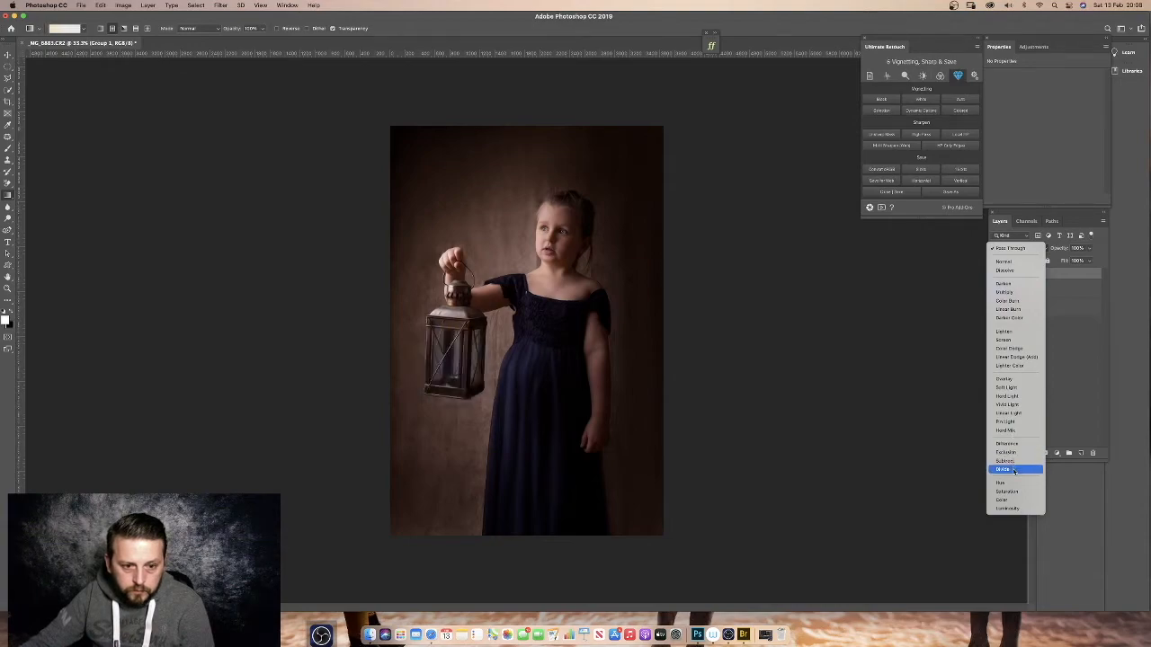
click(1006, 469)
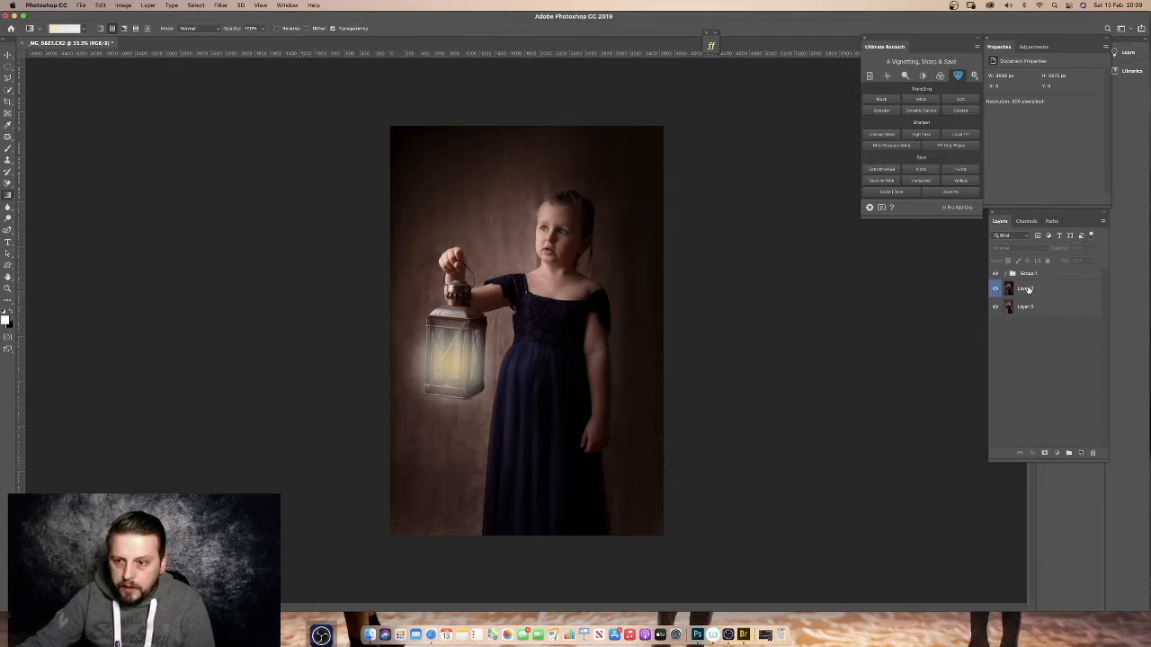
Select the portrait layer beneath the collapsed Group 1
click(1025, 287)
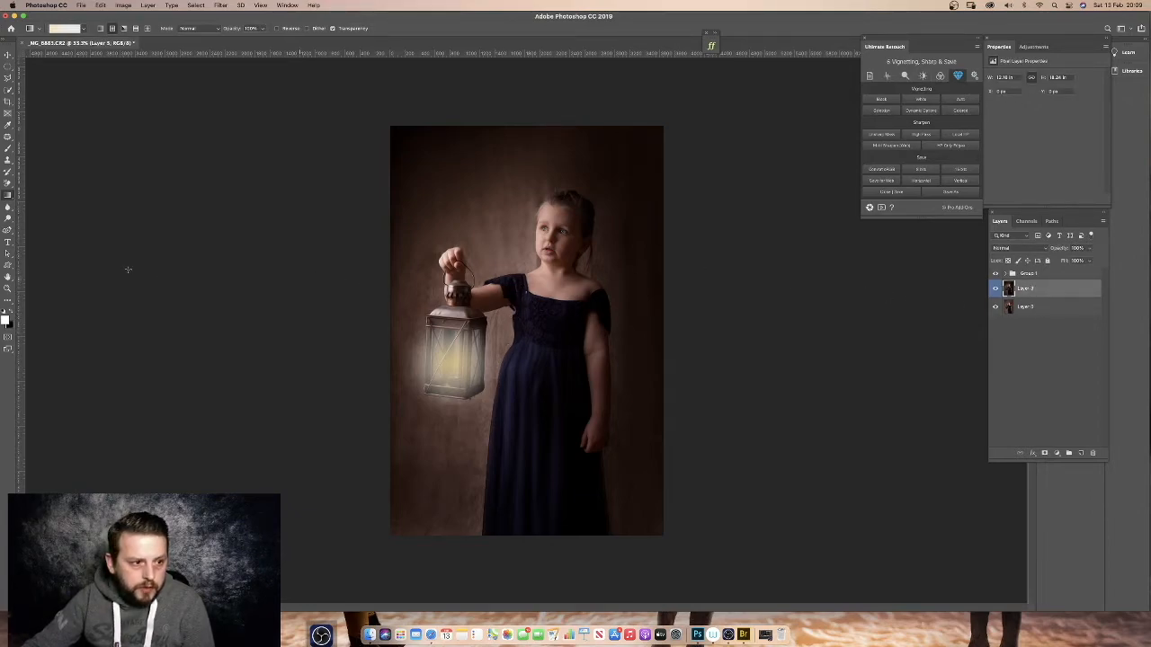